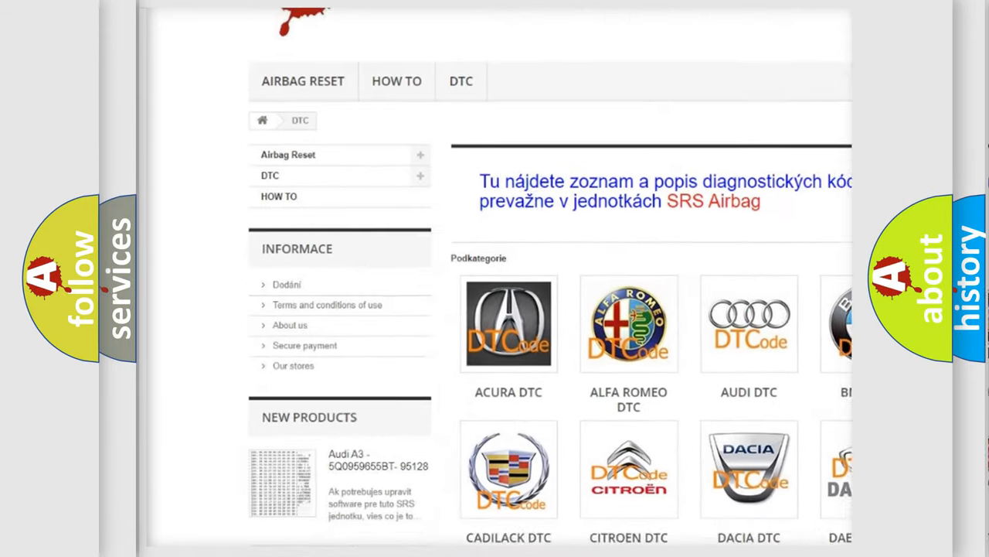
scroll("down", 3)
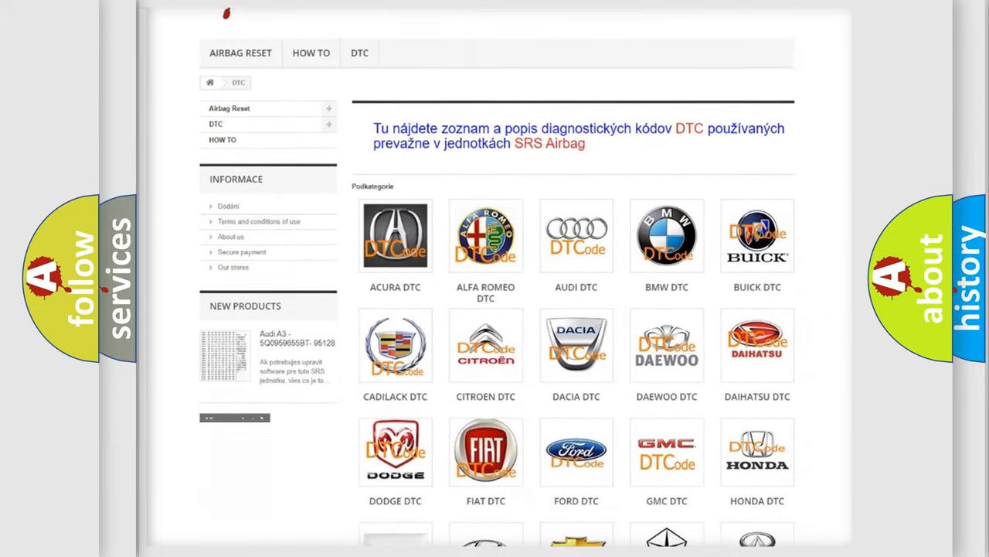
scroll("down", 3)
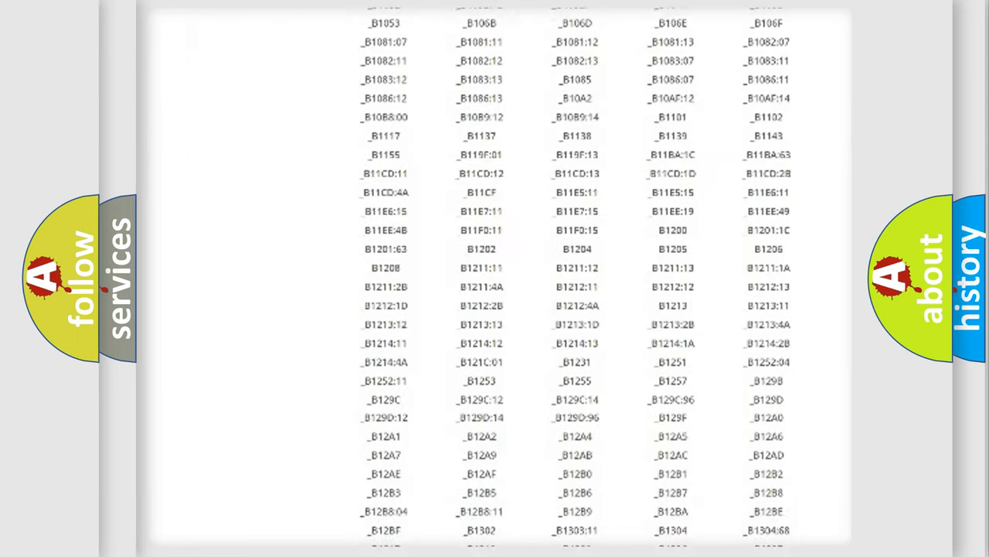
scroll("down", 3)
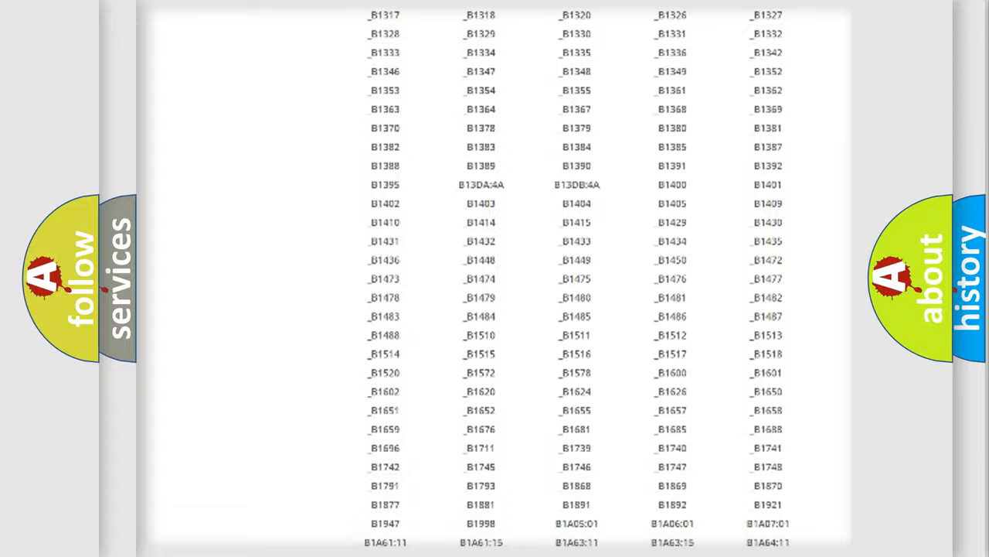
scroll("up", 3)
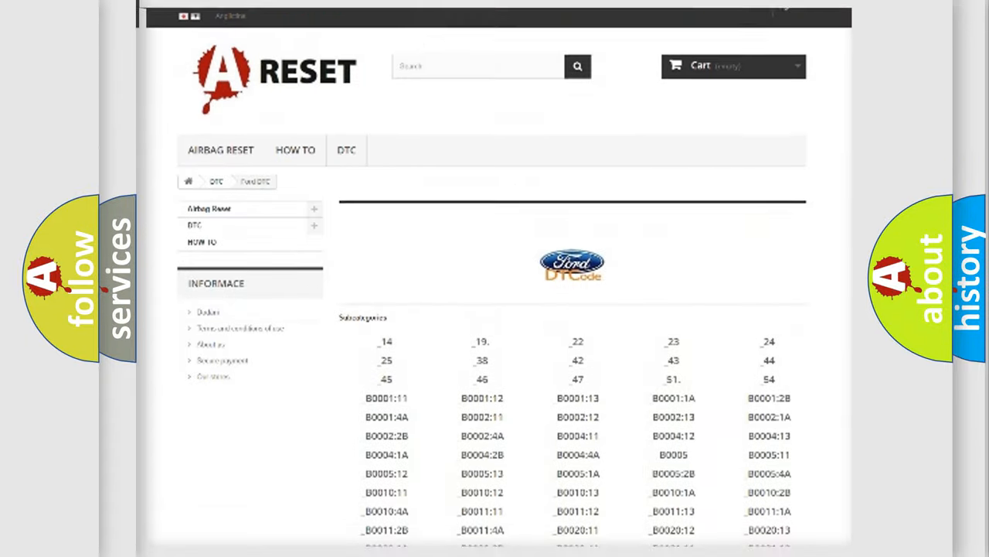